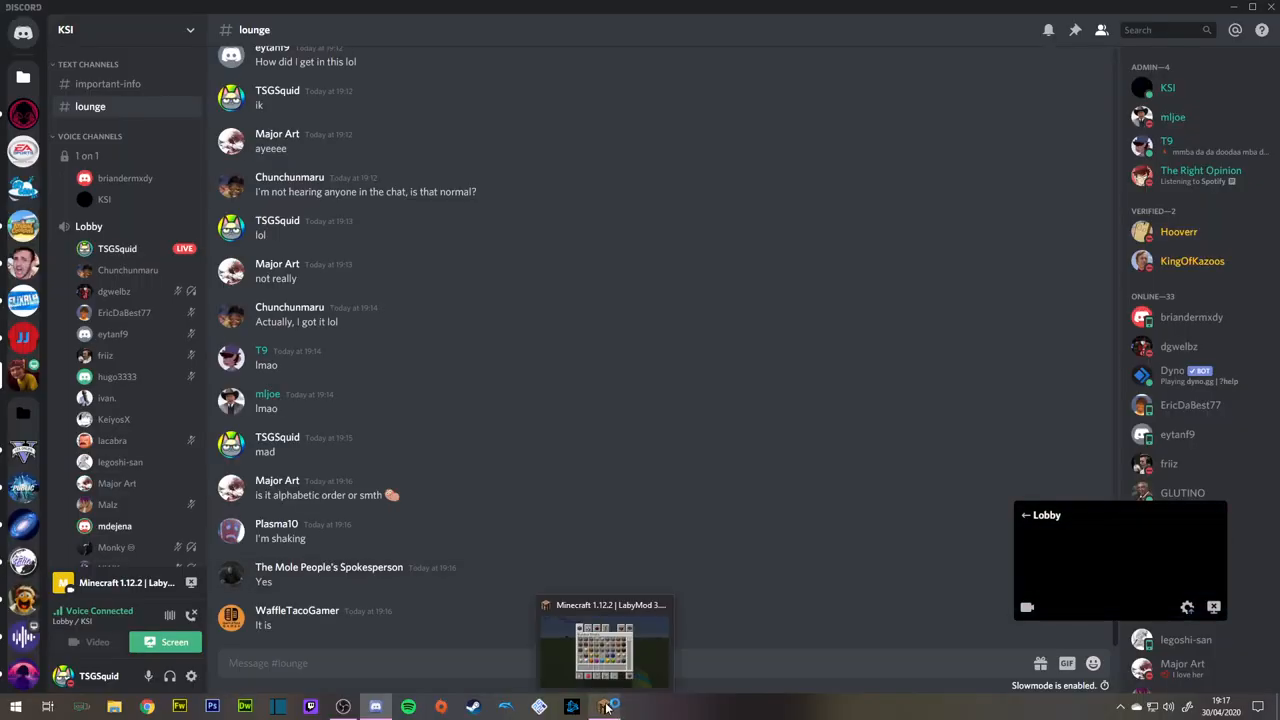
Bring the Minecraft window forward, build the pink wool pillar, then dismiss the game.
left_click(604, 644)
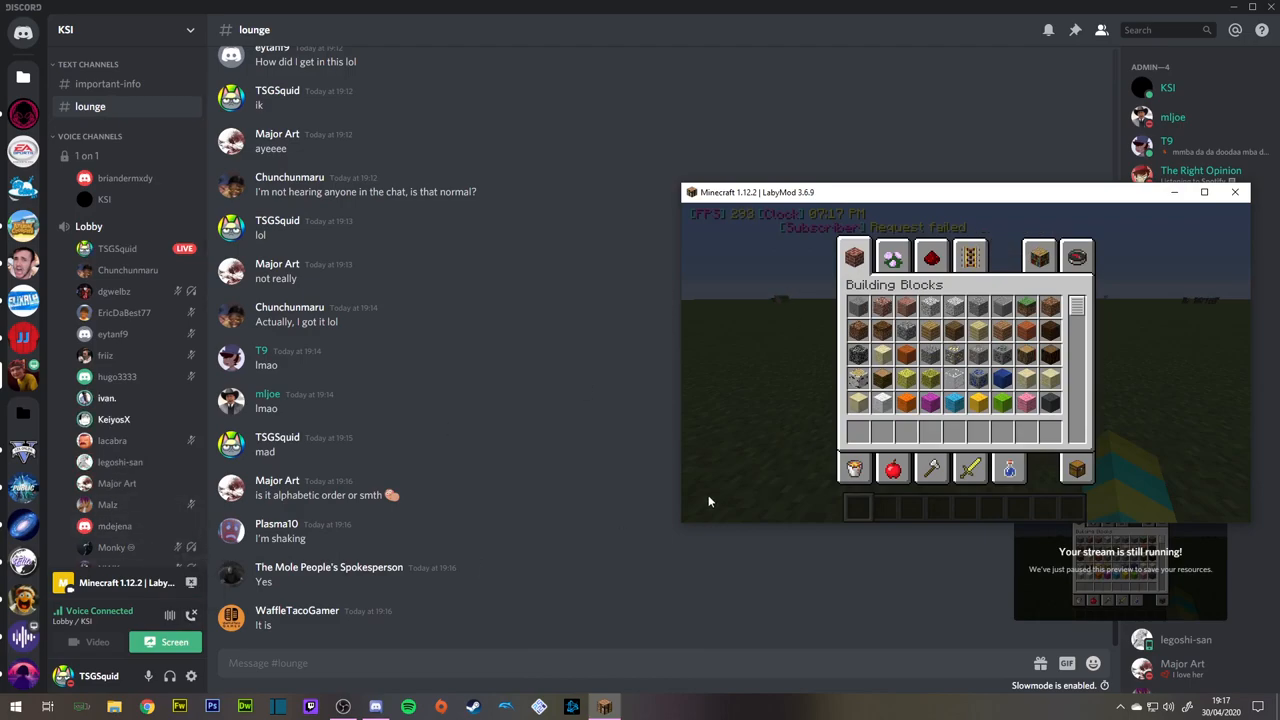
mouse_move(952, 400)
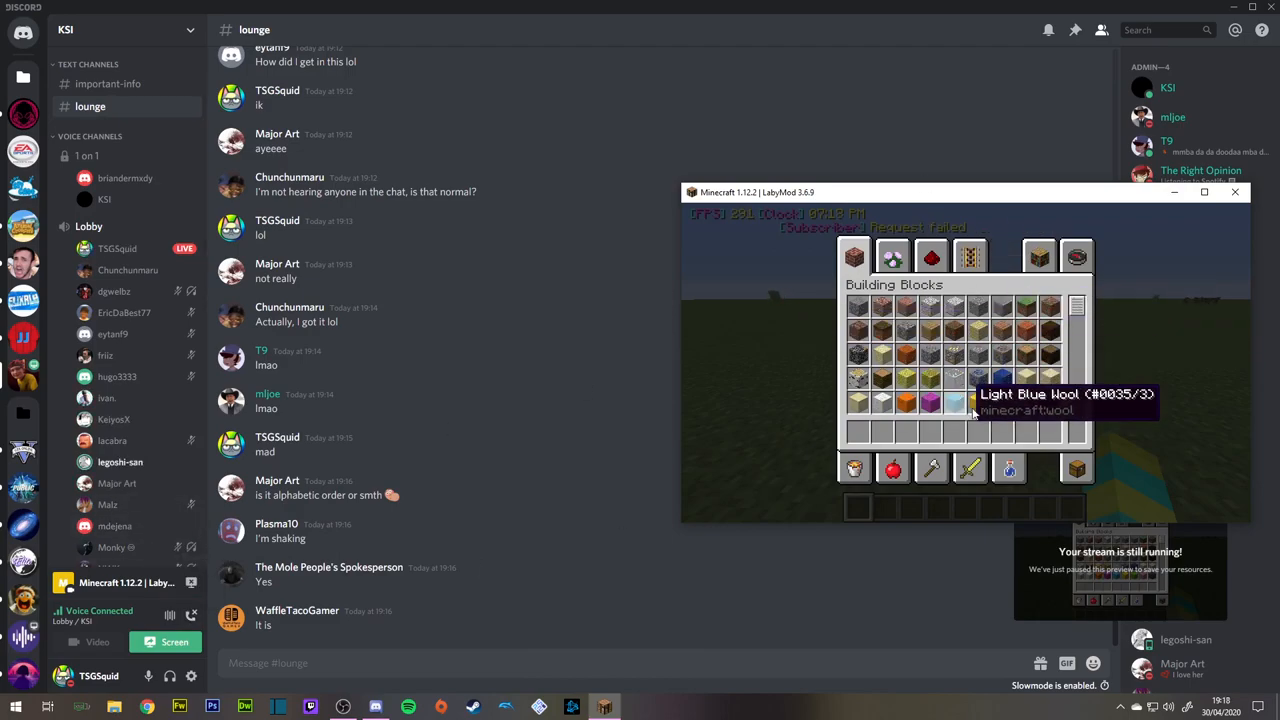
mouse_move(882, 400)
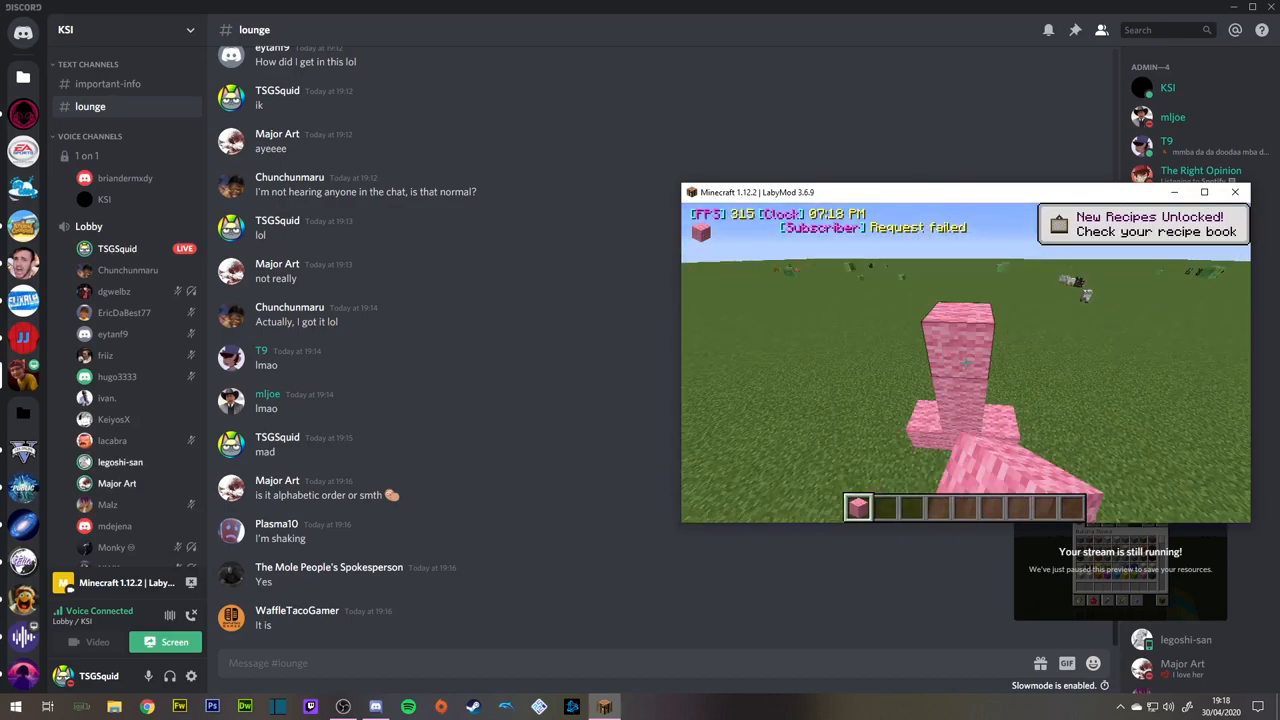
key("Escape")
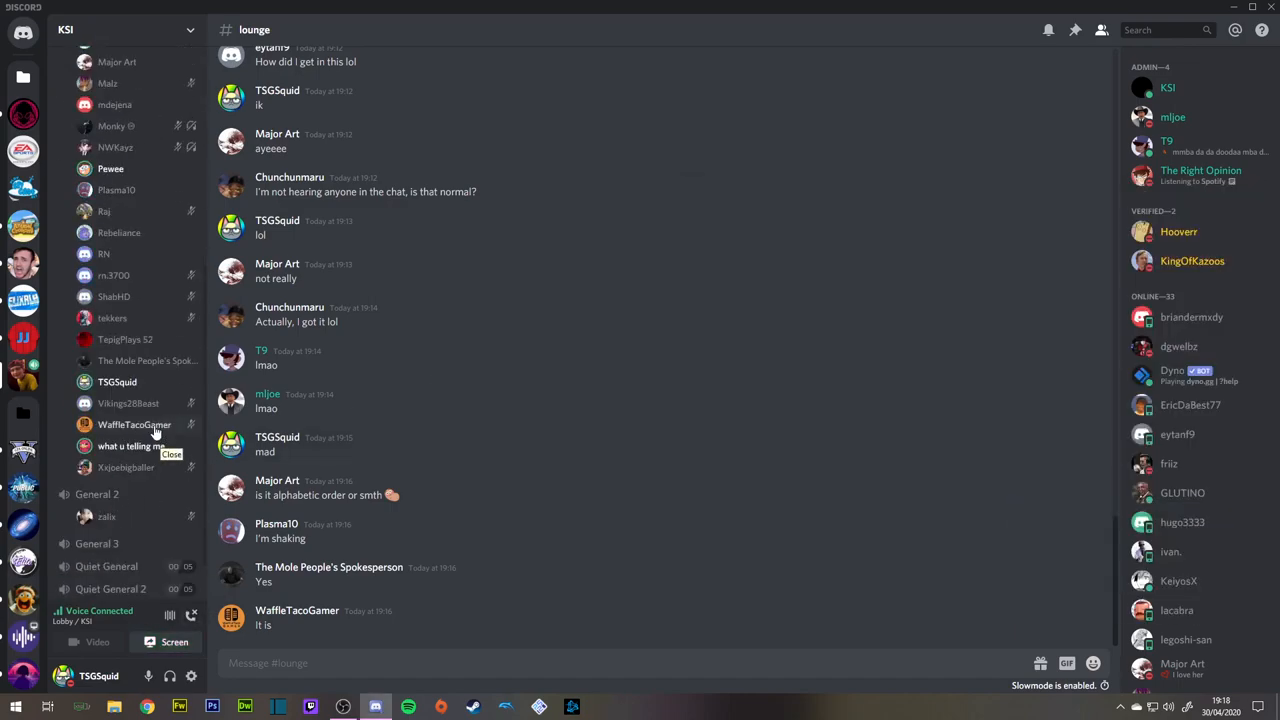
scroll("down", 3)
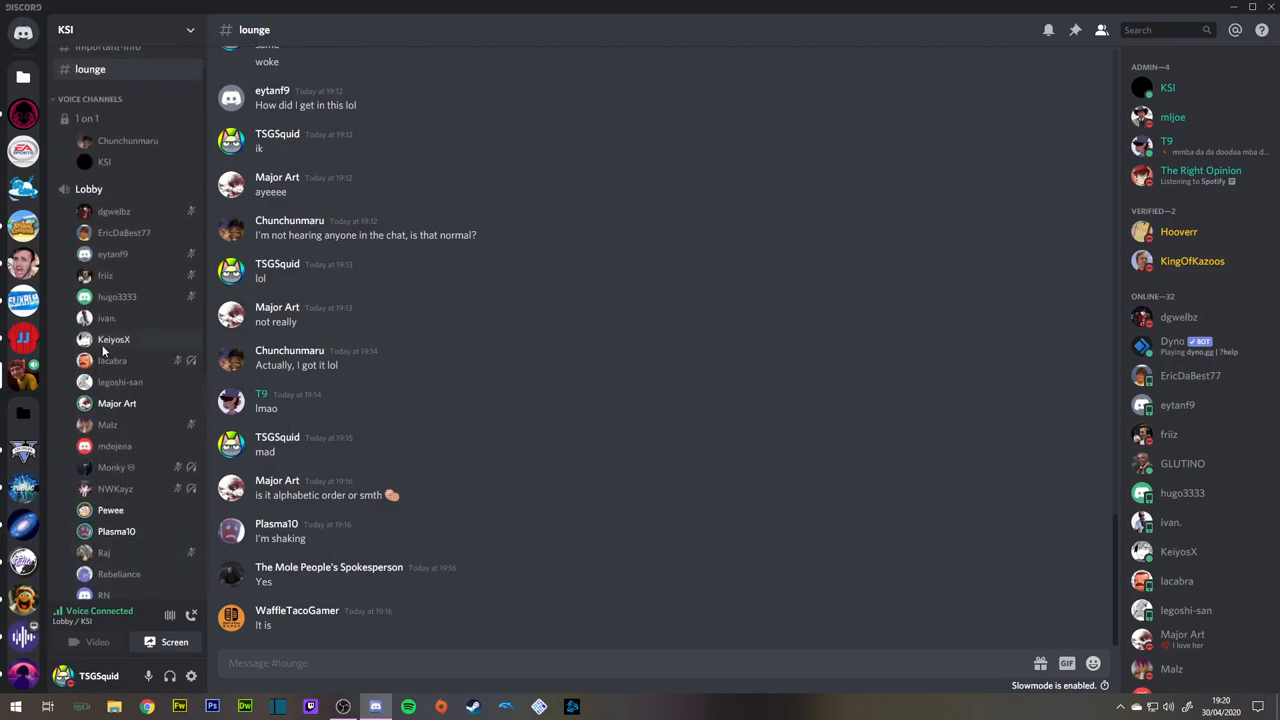
scroll("down", 3)
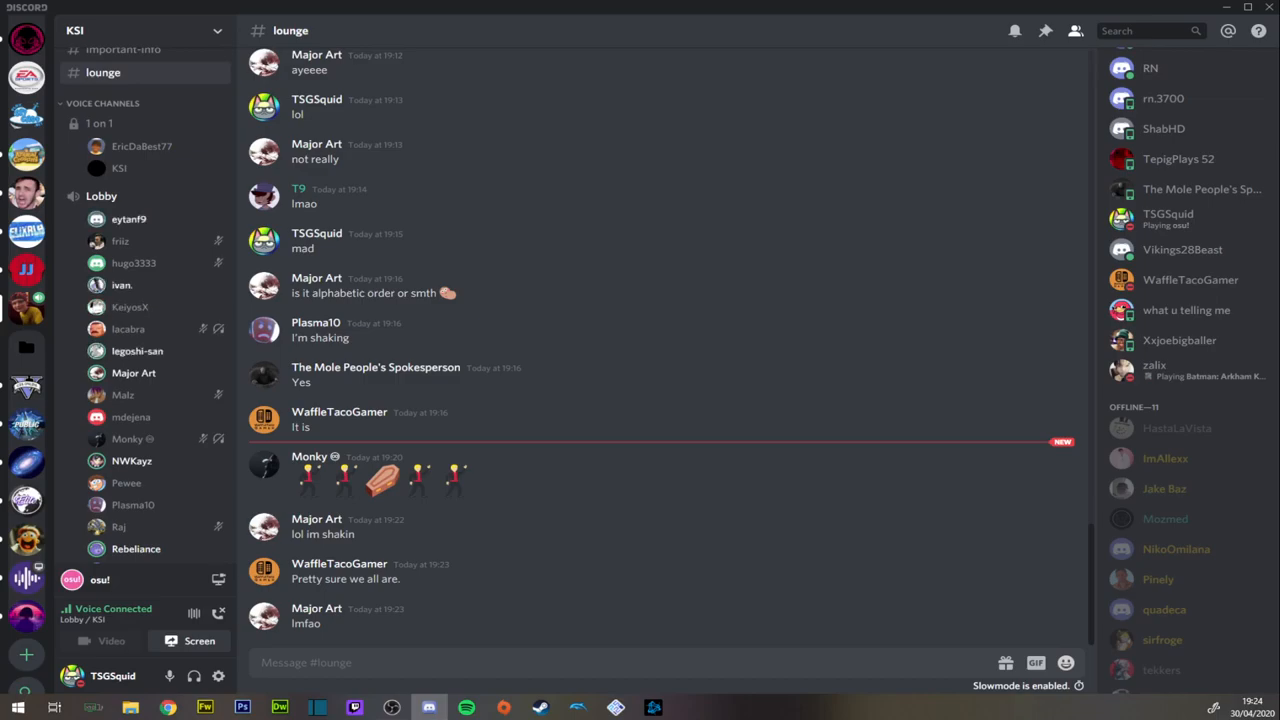
scroll("down", 3)
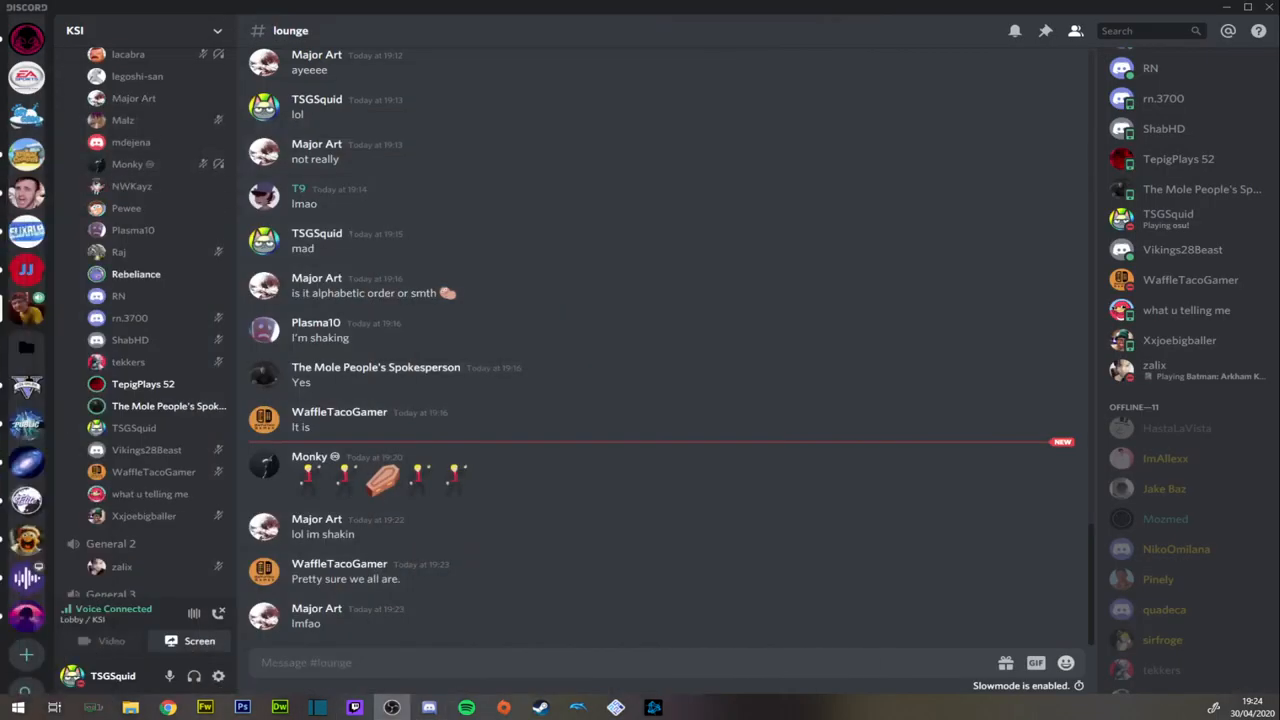
left_click(342, 708)
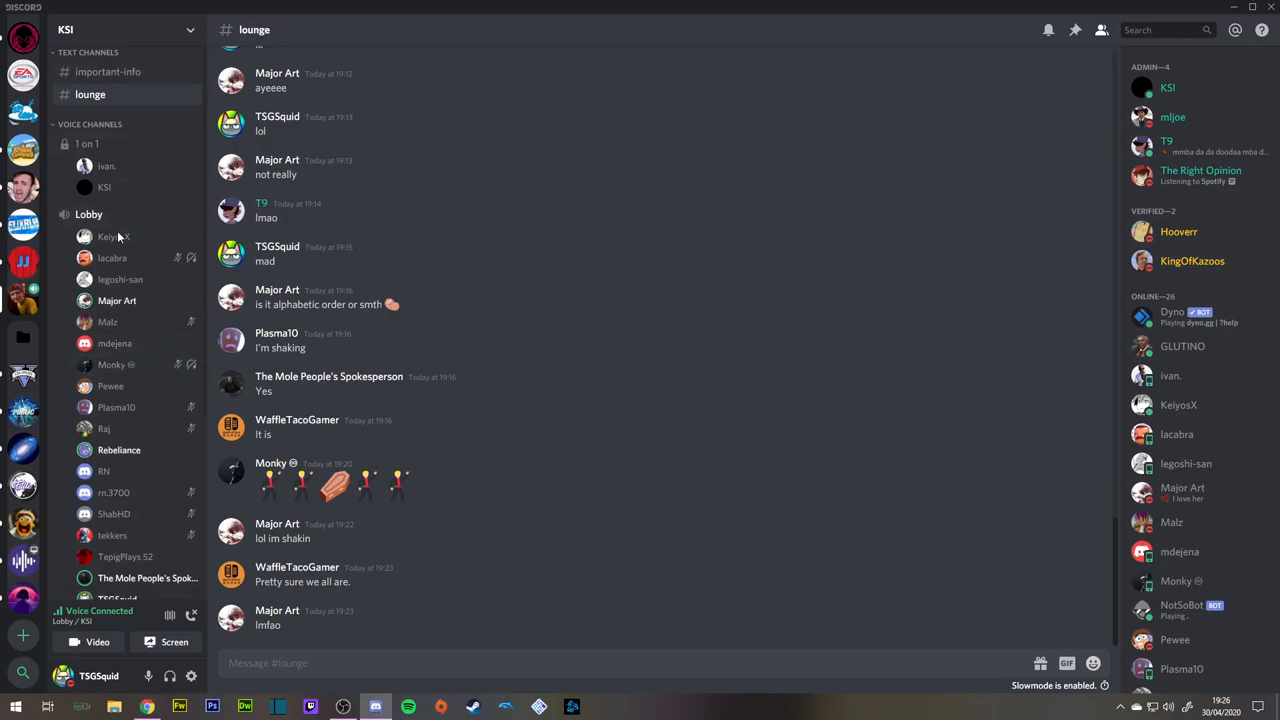
left_click(88, 52)
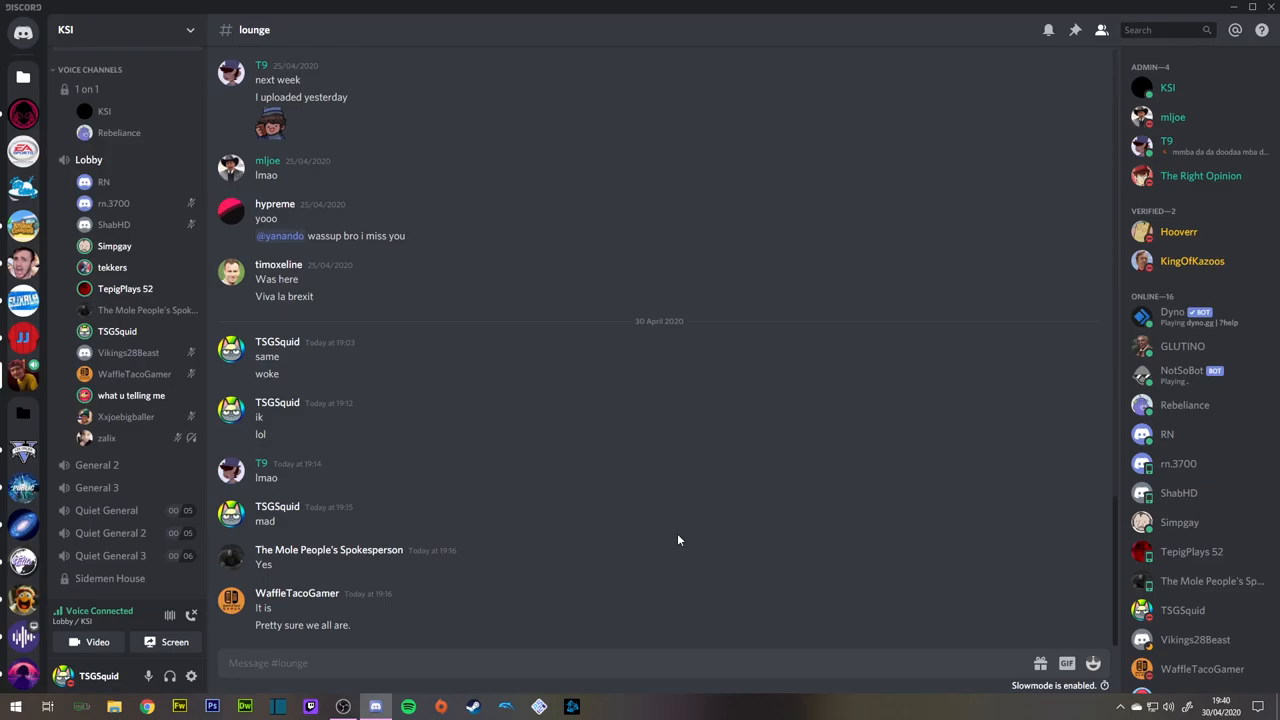
mouse_move(324, 696)
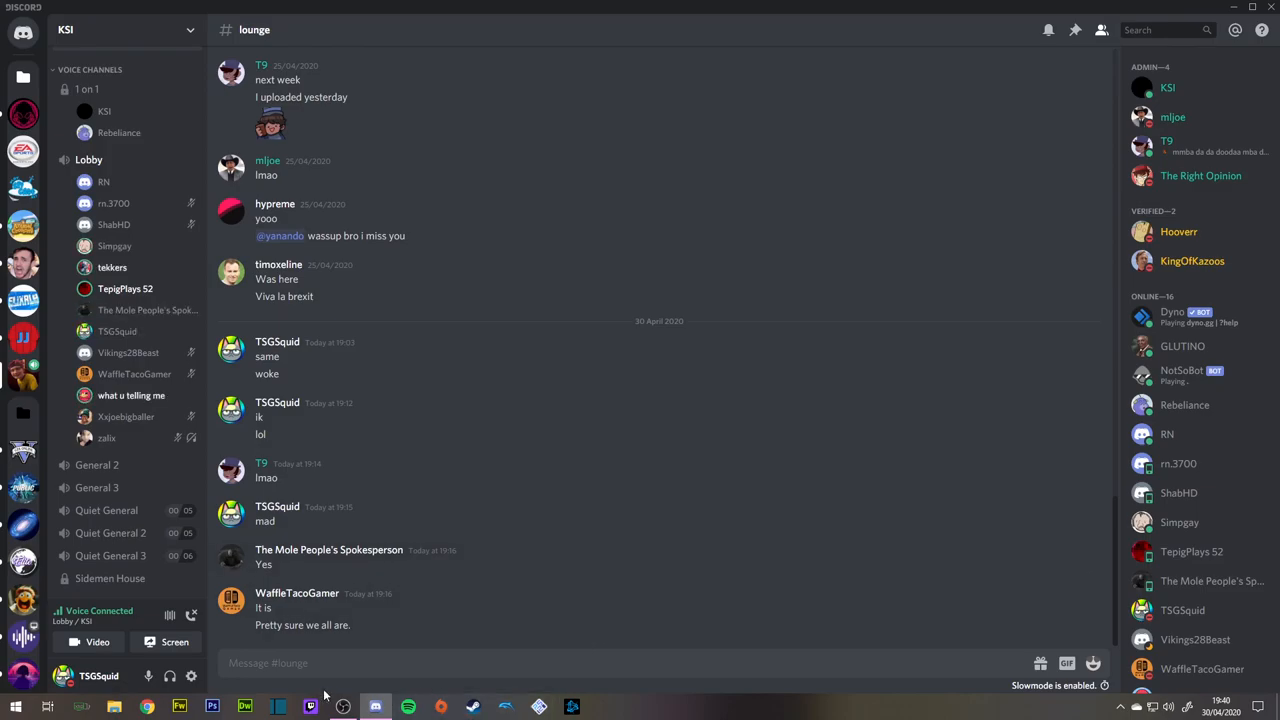
mouse_move(804, 294)
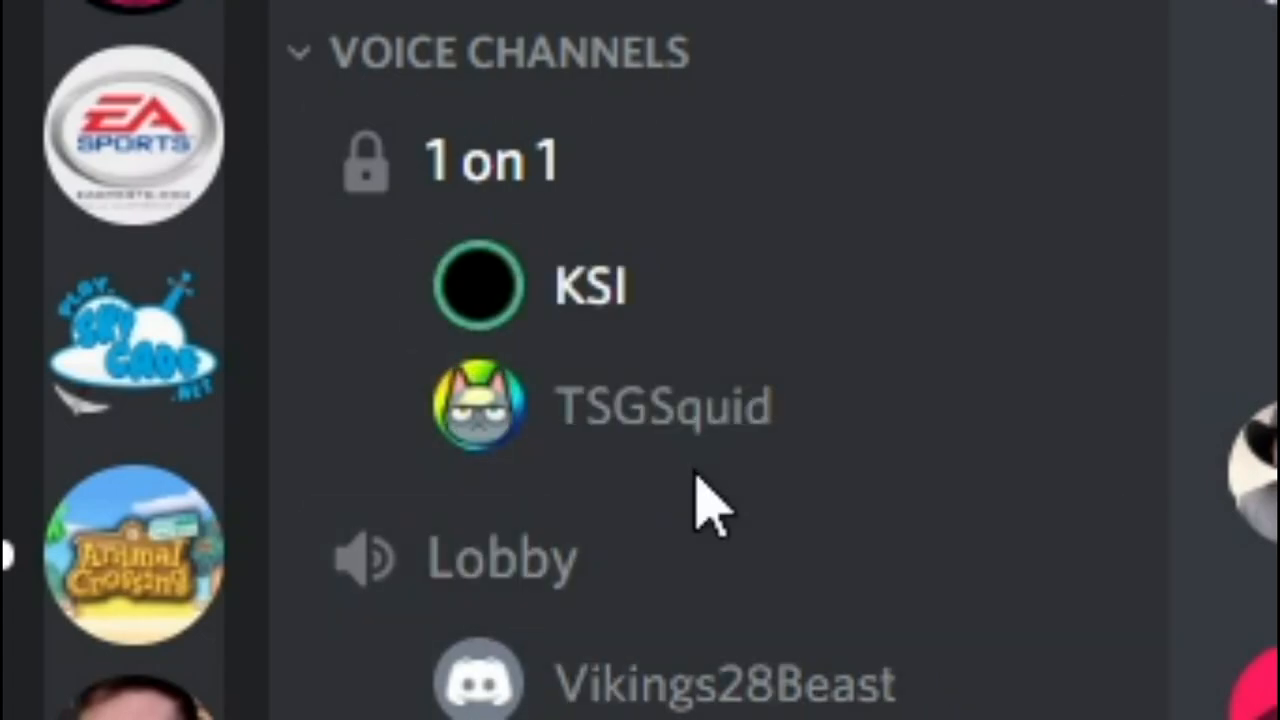
mouse_move(770, 460)
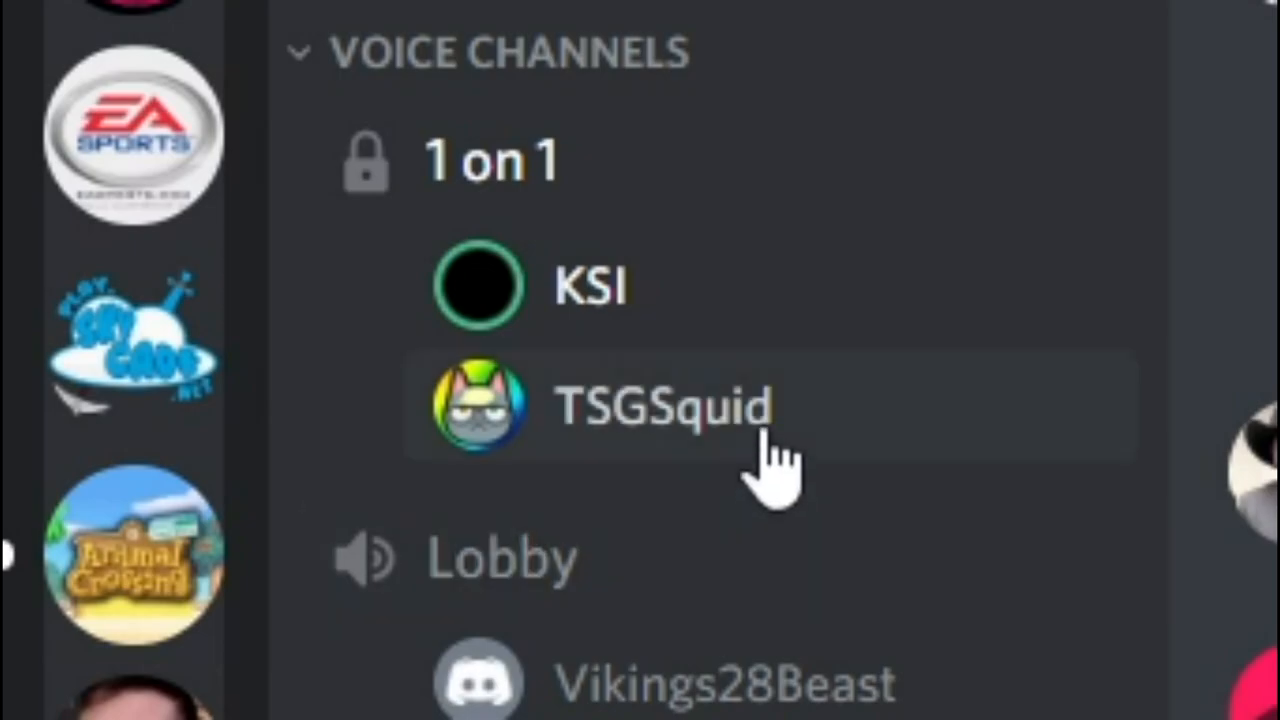
mouse_move(780, 480)
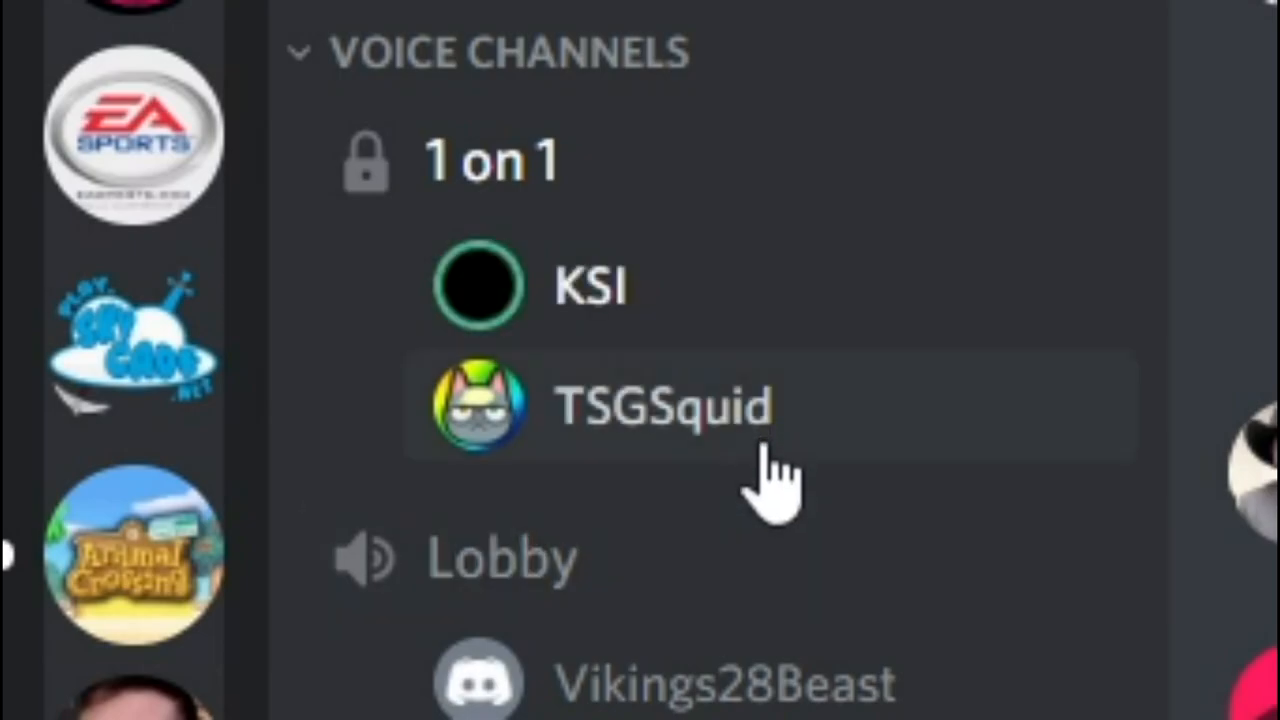